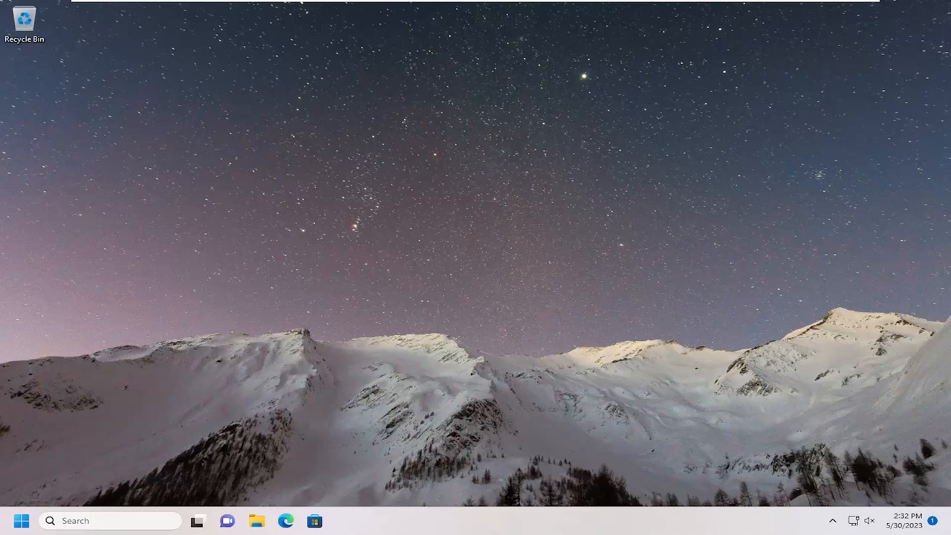
mouse_move(133, 520)
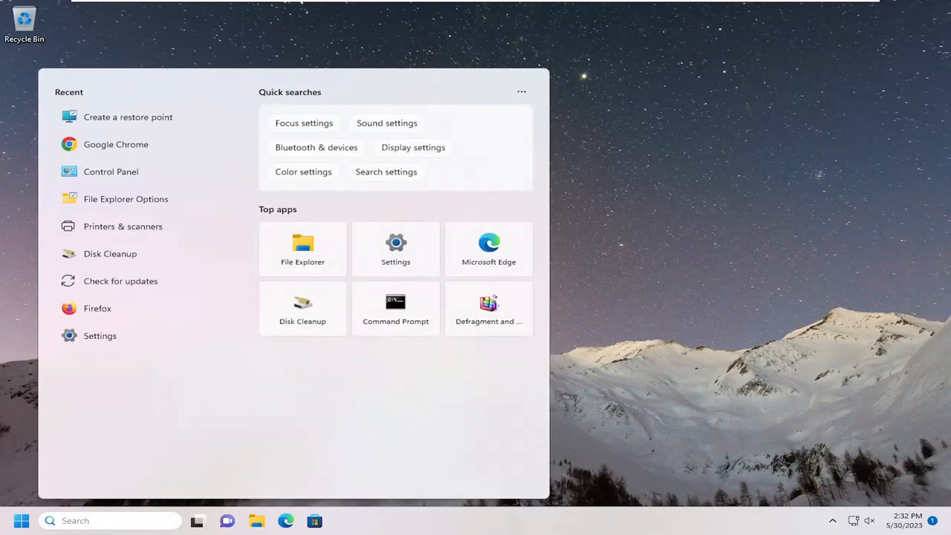
Search for 'regedit' and launch Registry Editor as administrator.
text(regedit)
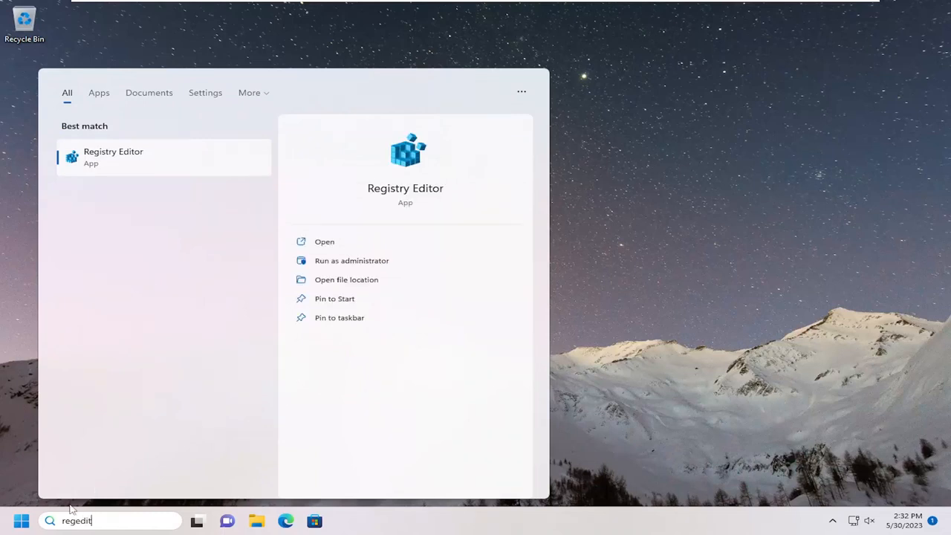
mouse_move(121, 156)
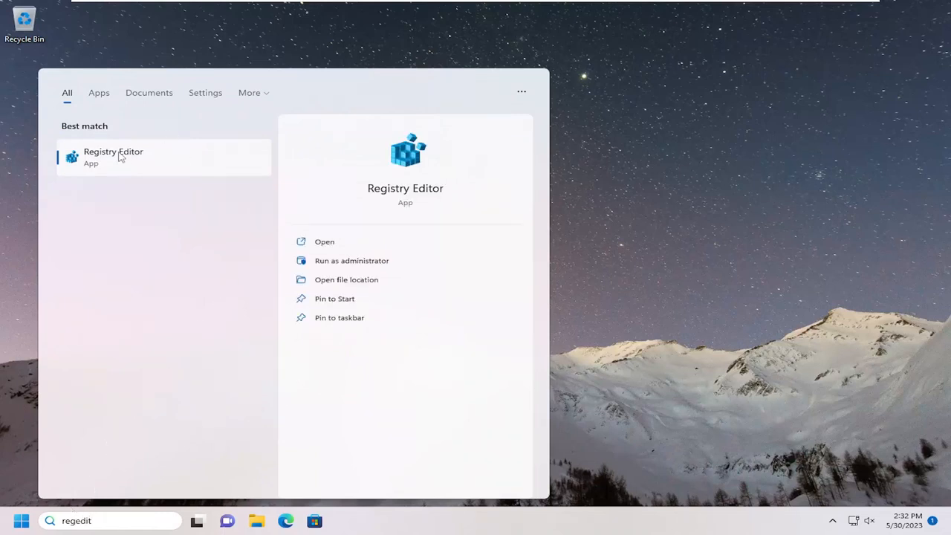
right_click(113, 156)
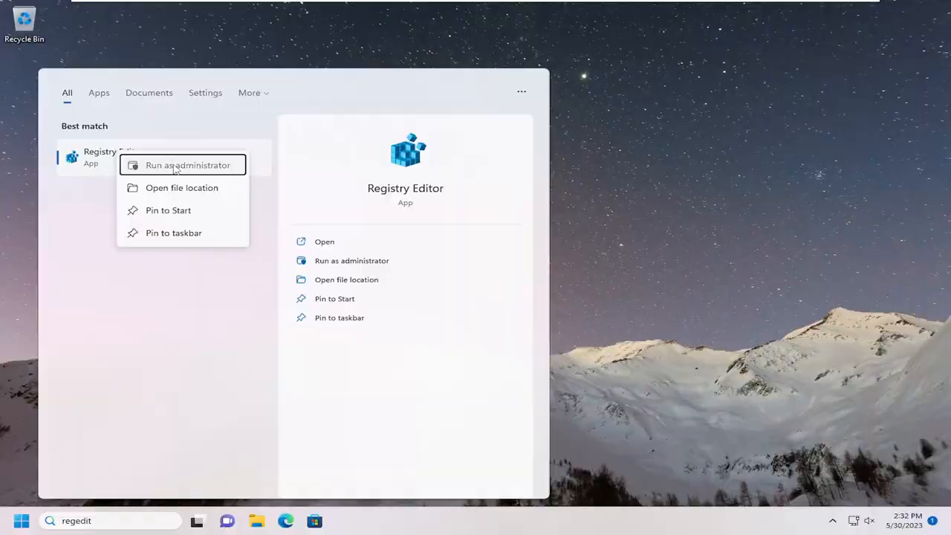
click(187, 164)
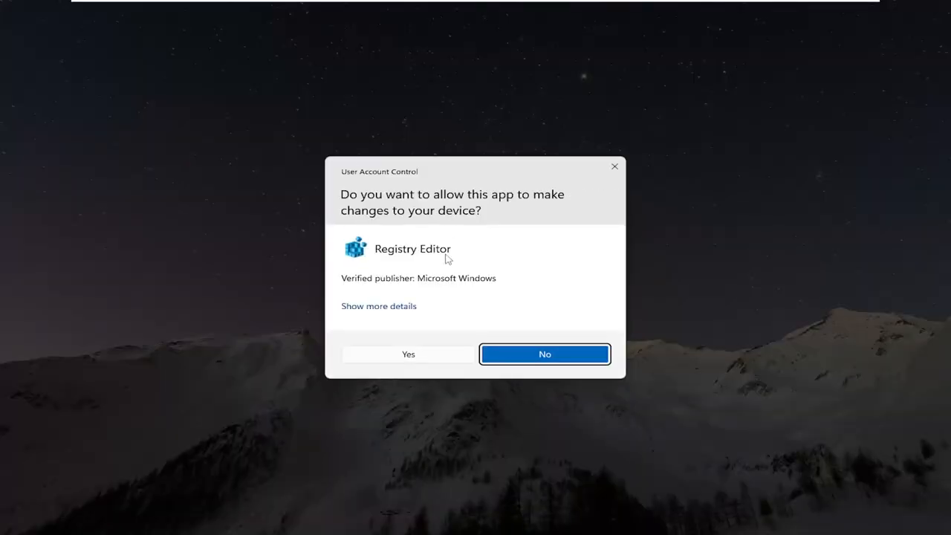
Approve the UAC prompt, then preview the registry Export dialog at Desktop and cancel.
click(408, 353)
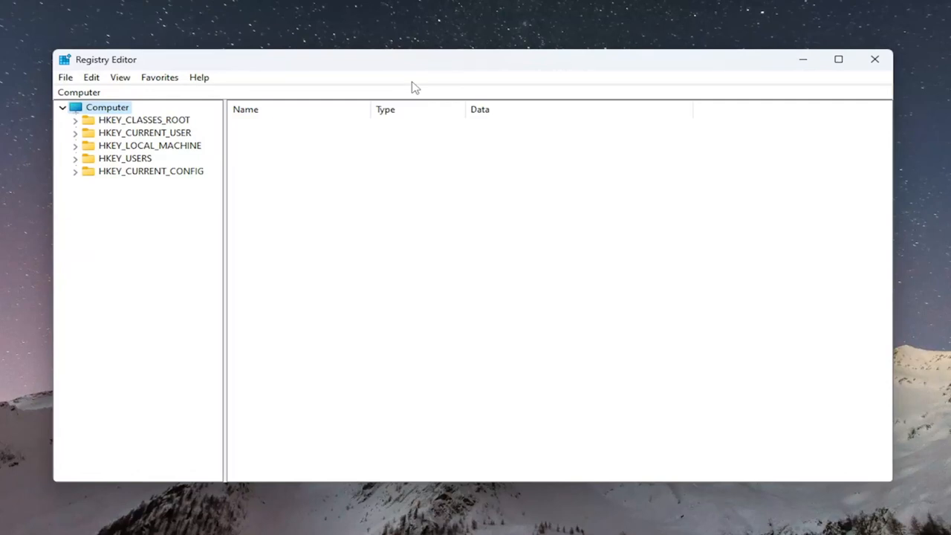
mouse_move(406, 87)
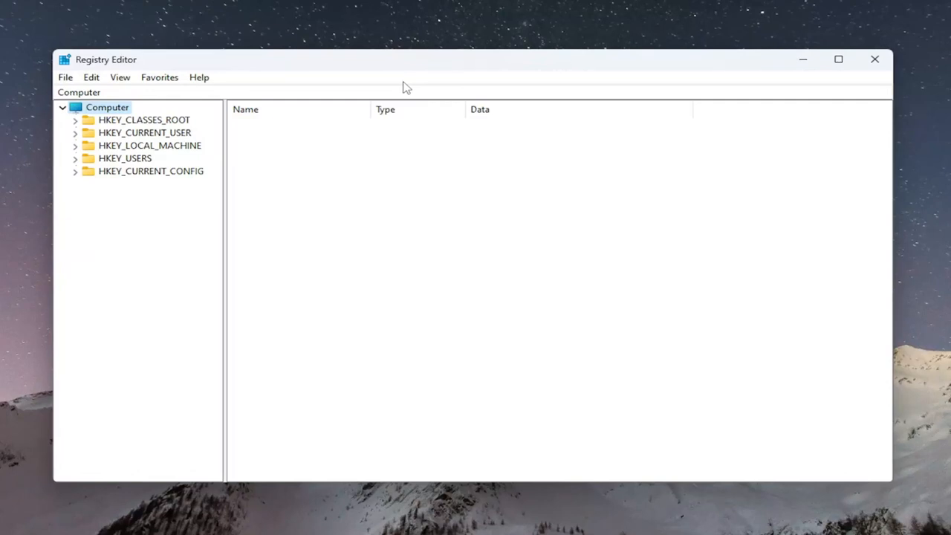
click(66, 77)
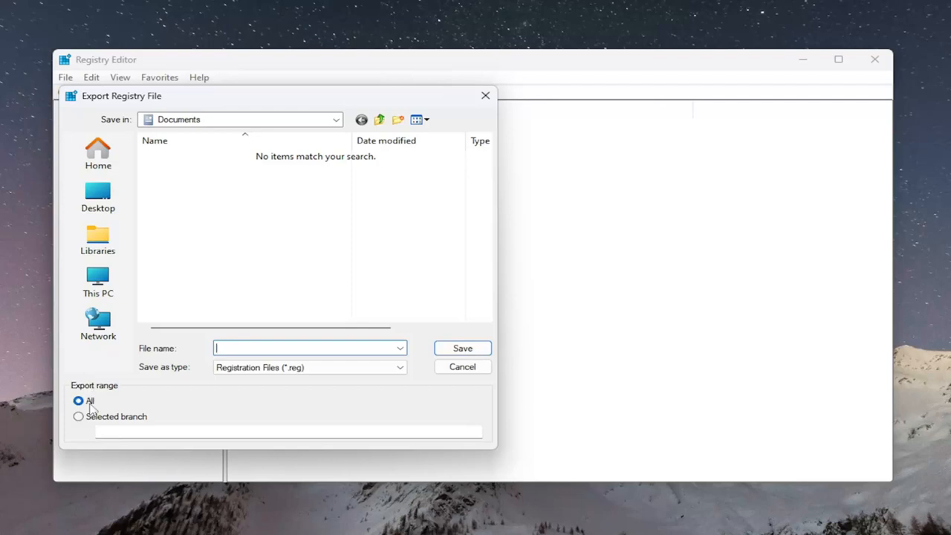
click(99, 197)
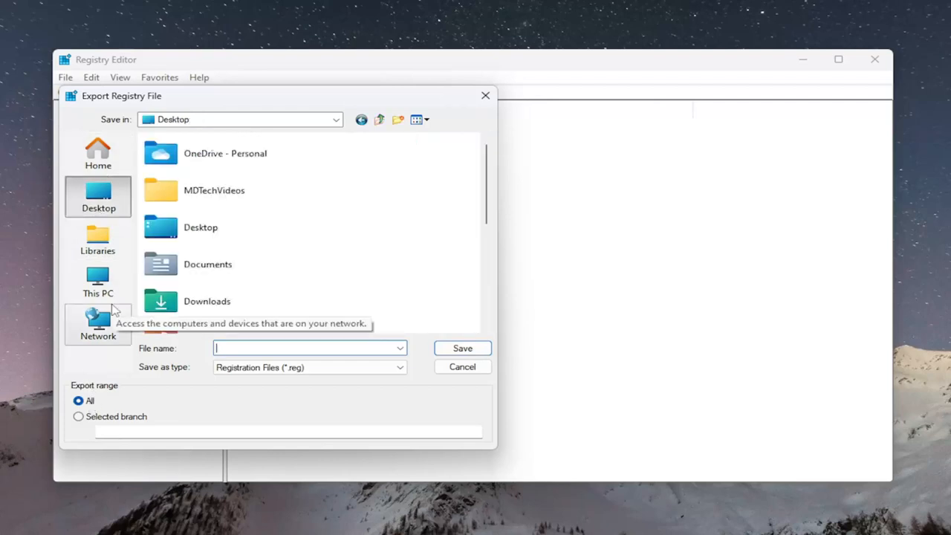
mouse_move(383, 341)
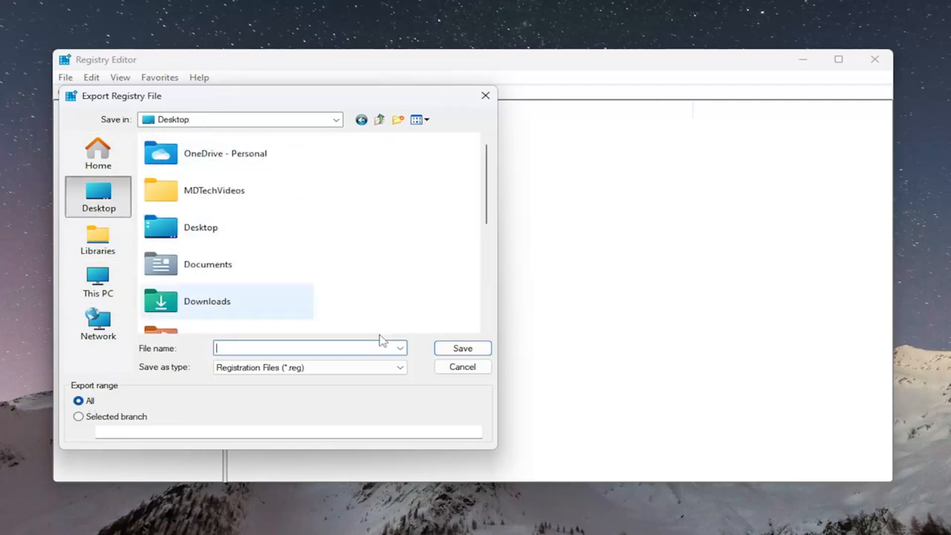
click(463, 367)
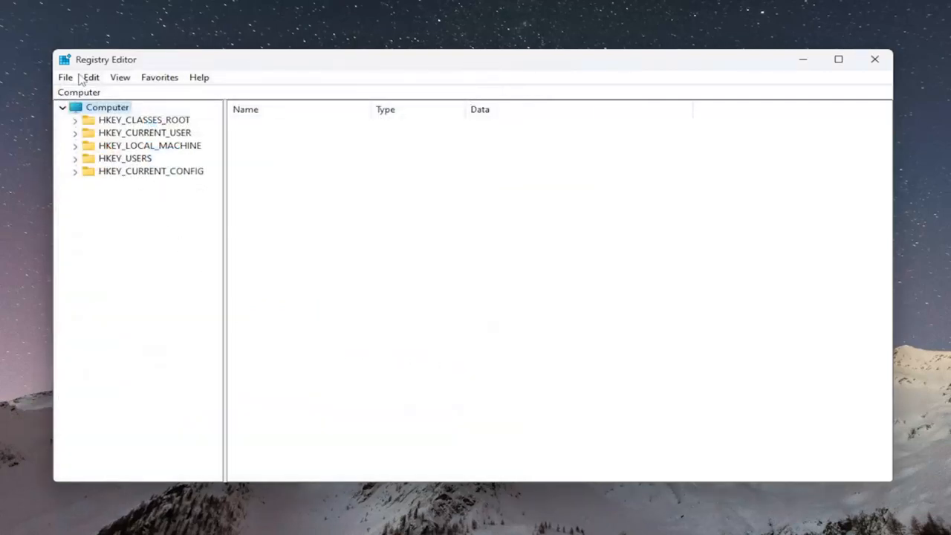
Preview the registry Import dialog on the Desktop and cancel without importing.
click(65, 76)
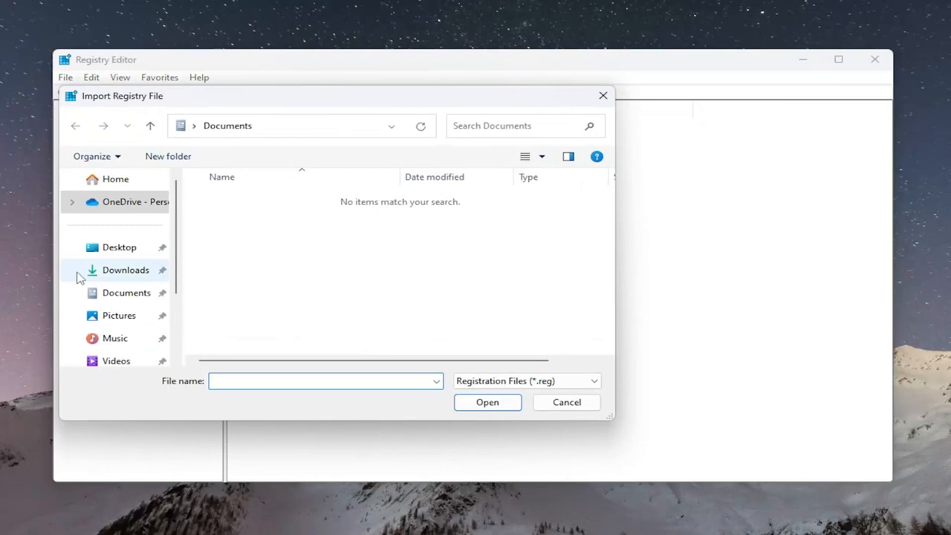
click(119, 246)
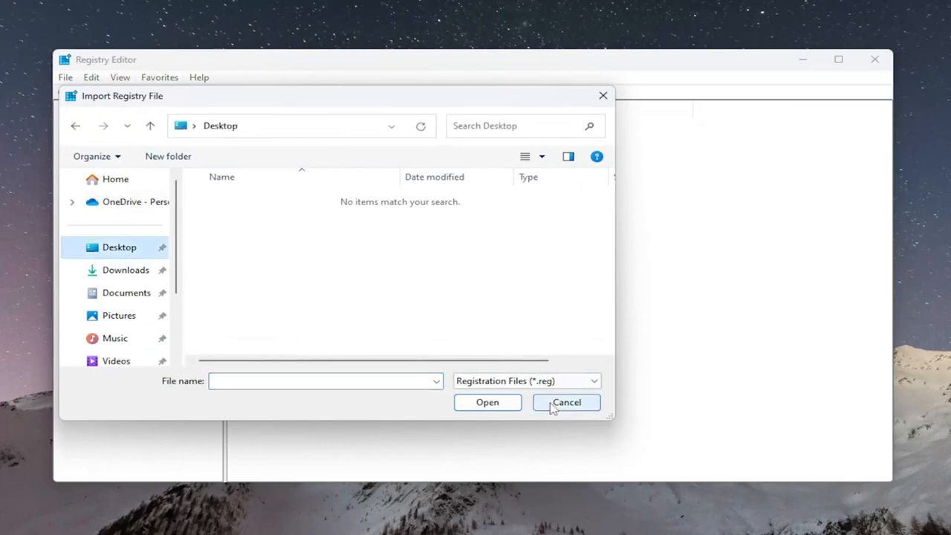
click(566, 402)
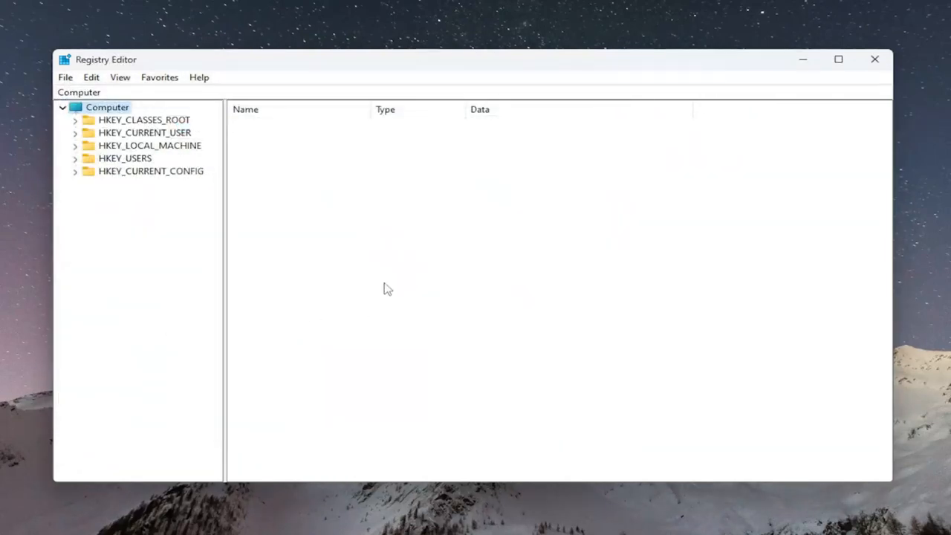
mouse_move(138, 162)
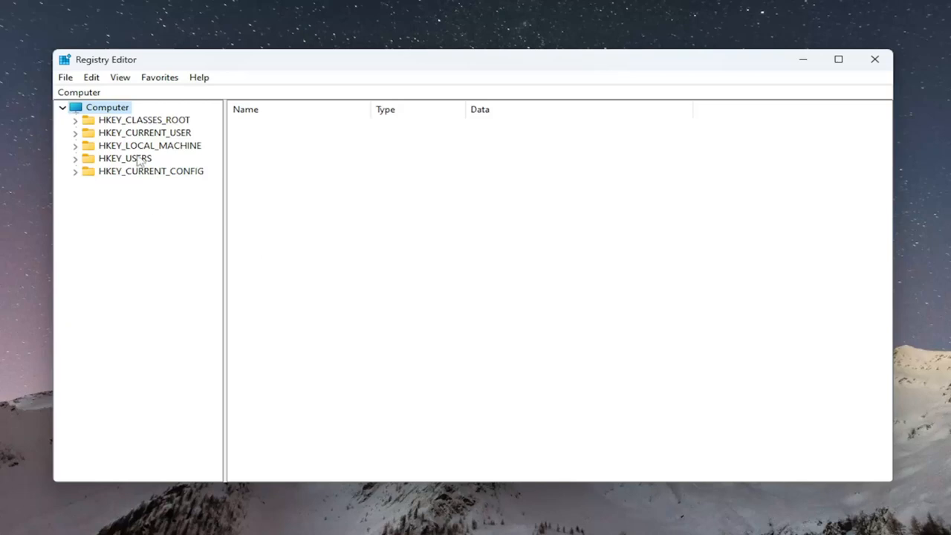
Expand HKEY_LOCAL_MACHINE\SYSTEM\CurrentControlSet\Services and scroll down to the disk key.
click(150, 145)
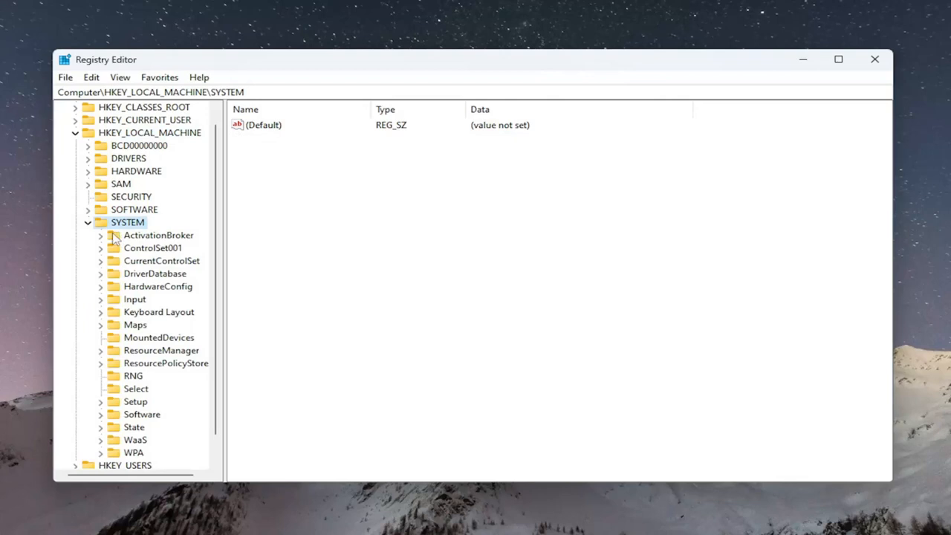
click(100, 260)
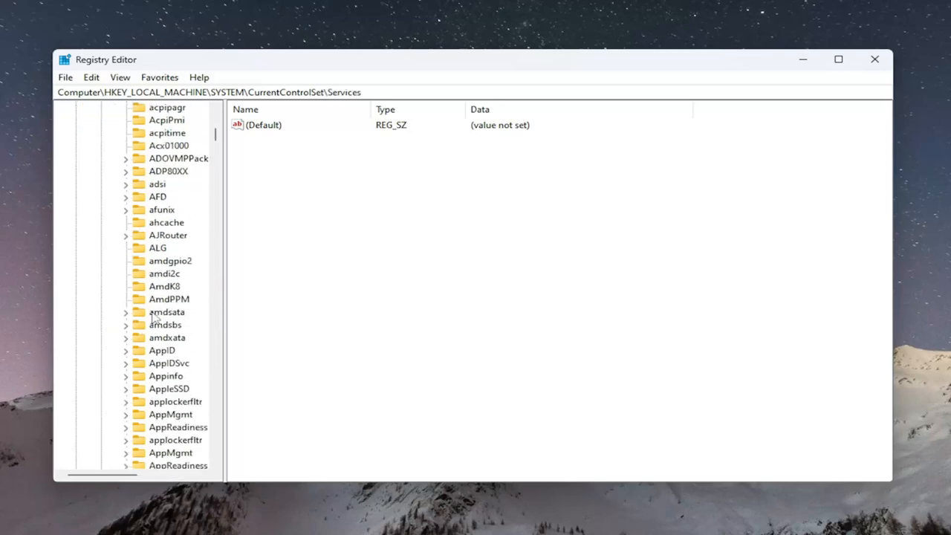
scroll(down, 3)
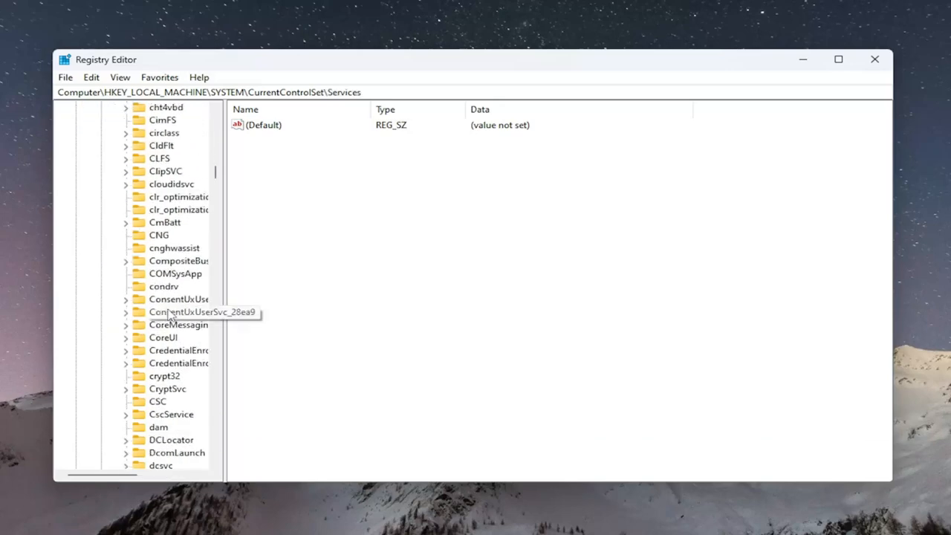
scroll(down, 3)
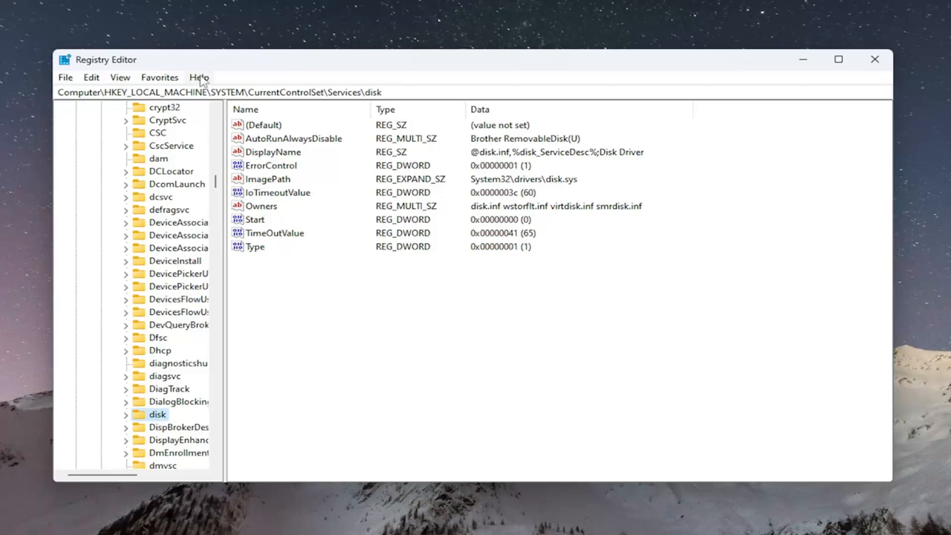
mouse_move(291, 80)
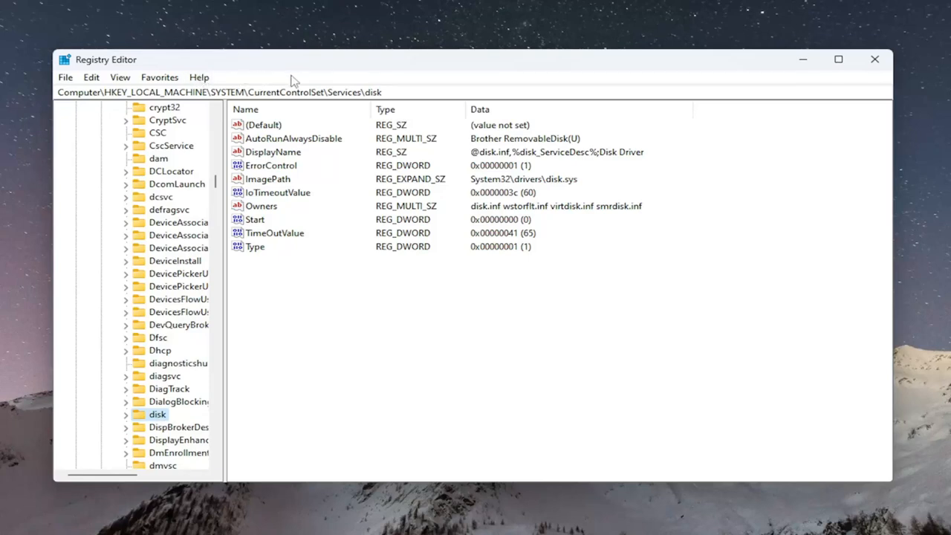
mouse_move(249, 249)
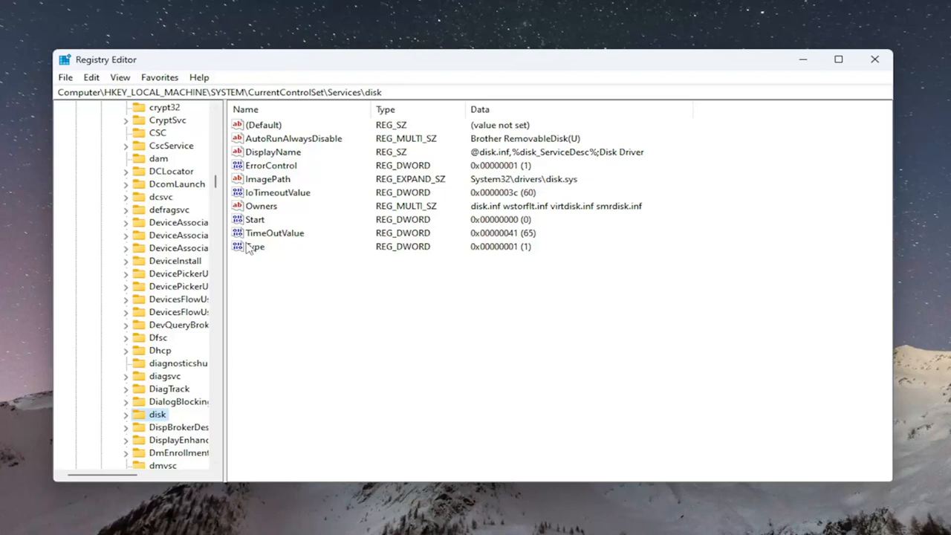
mouse_move(262, 242)
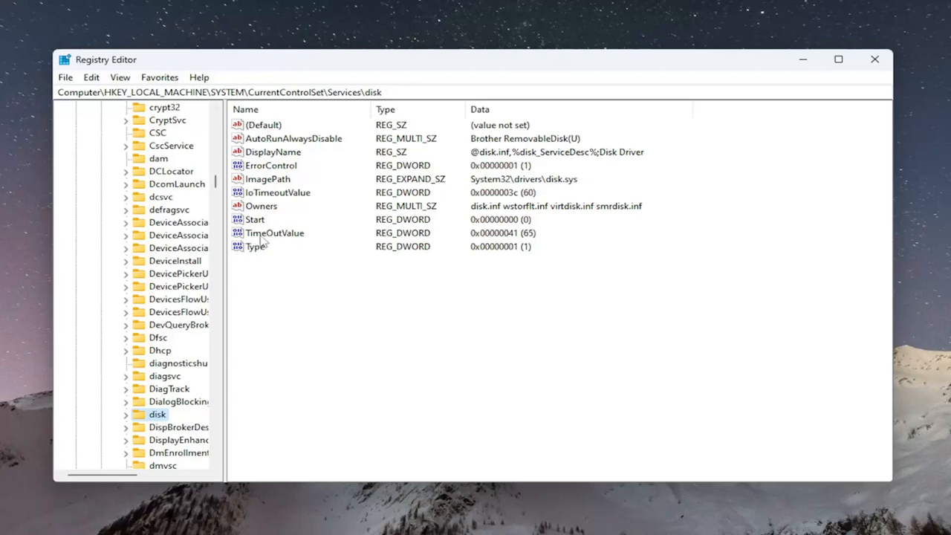
mouse_move(275, 238)
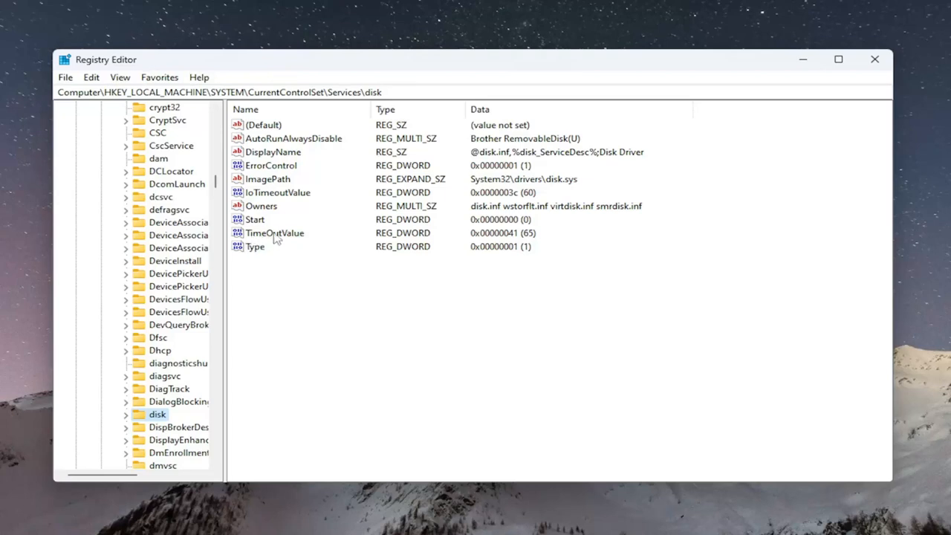
Change the disk key's TimeOutValue data to 60 and confirm.
double_click(275, 233)
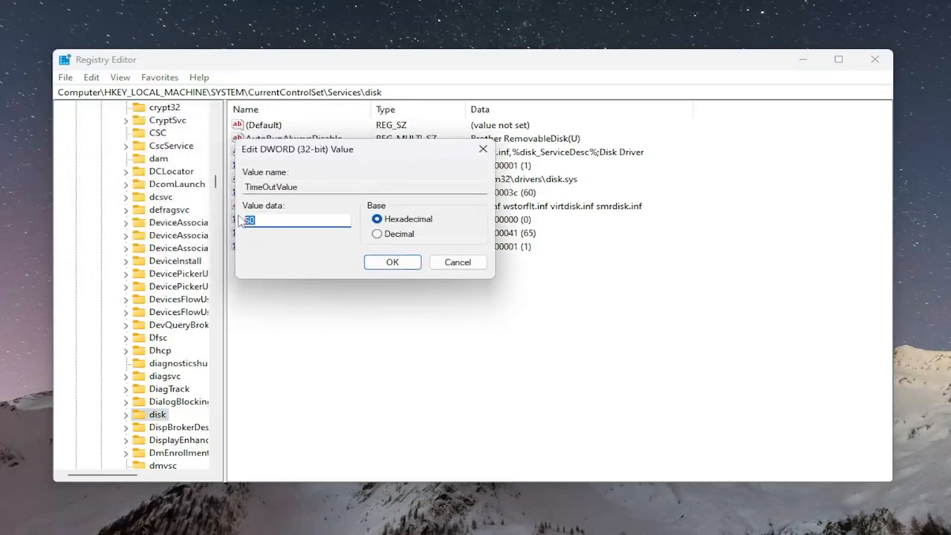
text(60)
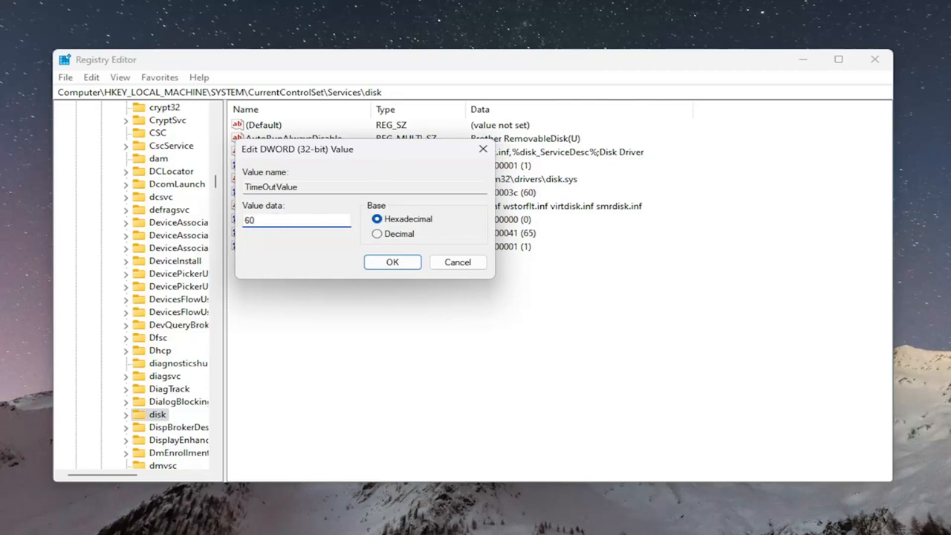
mouse_move(661, 260)
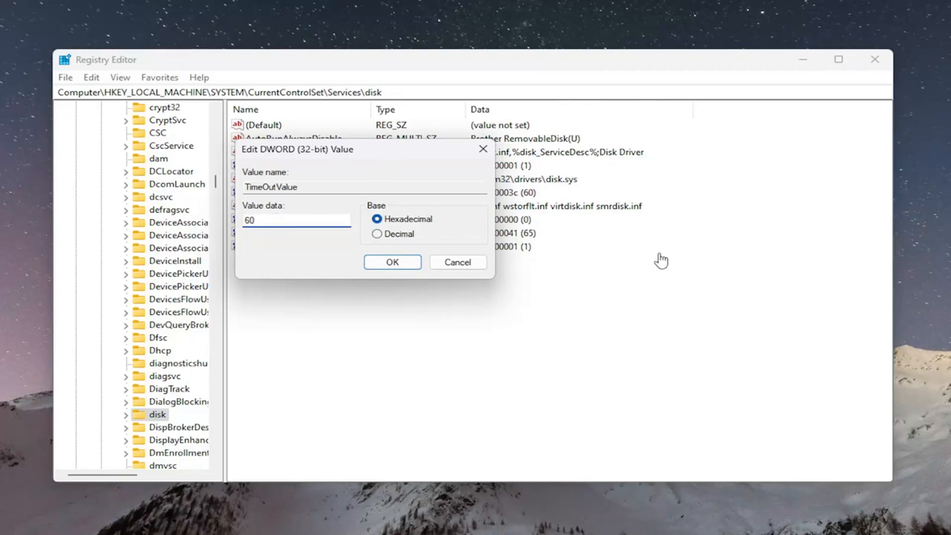
click(392, 261)
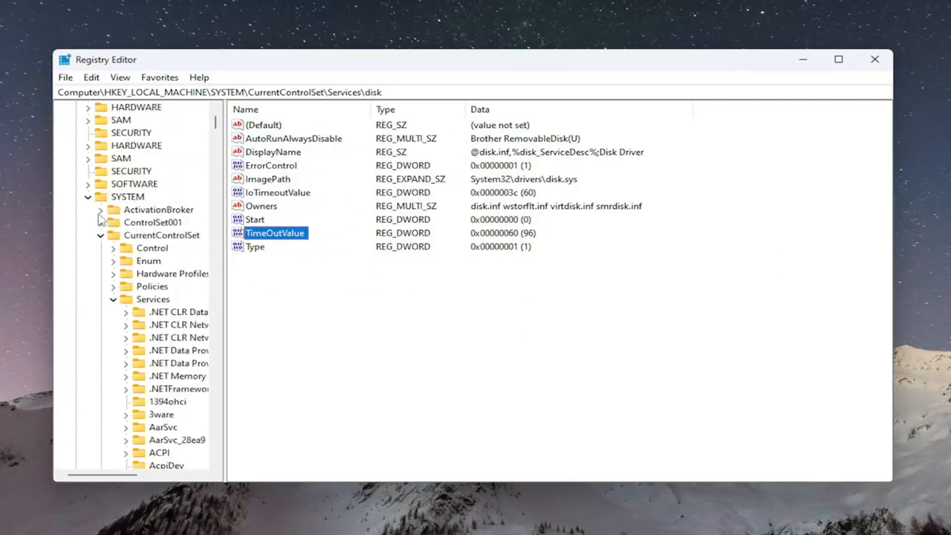
Collapse the Services and HKEY_LOCAL_MACHINE branches, then close Registry Editor.
click(153, 350)
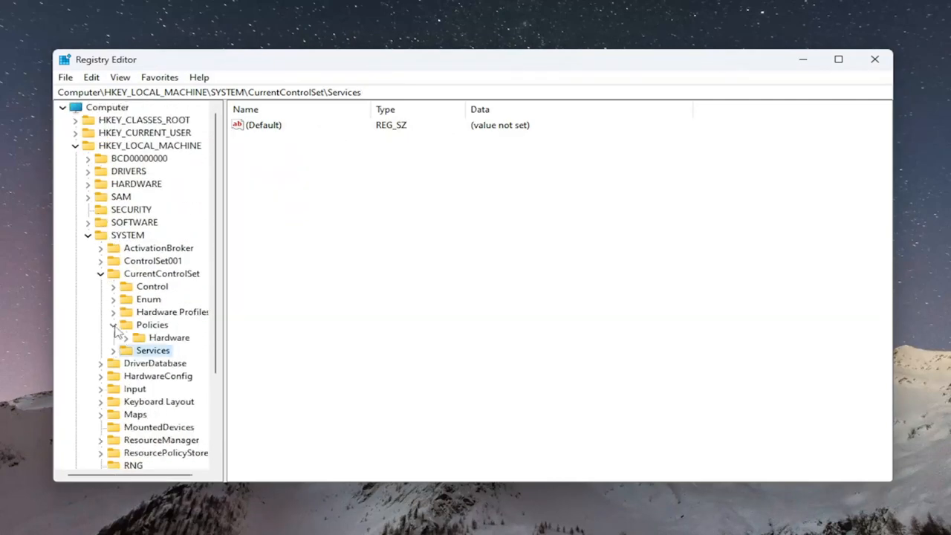
click(149, 145)
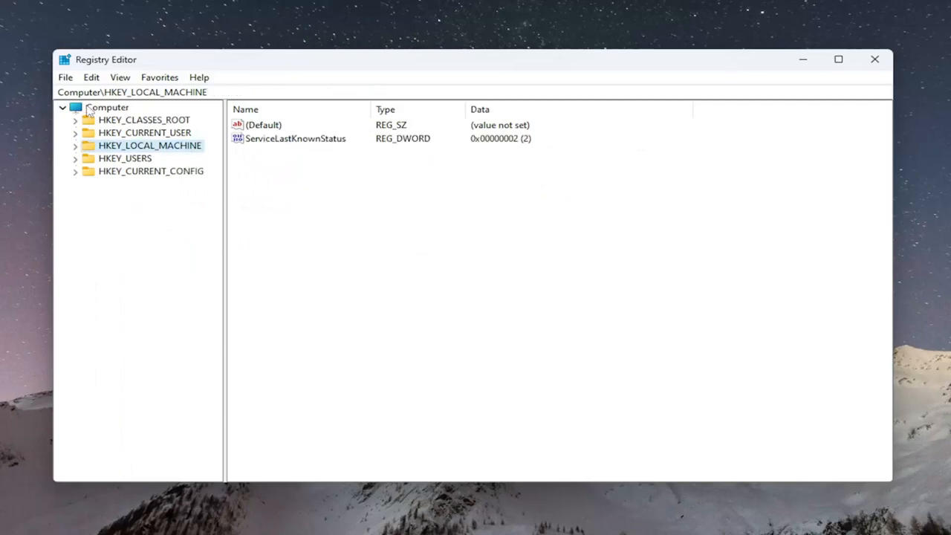
click(874, 58)
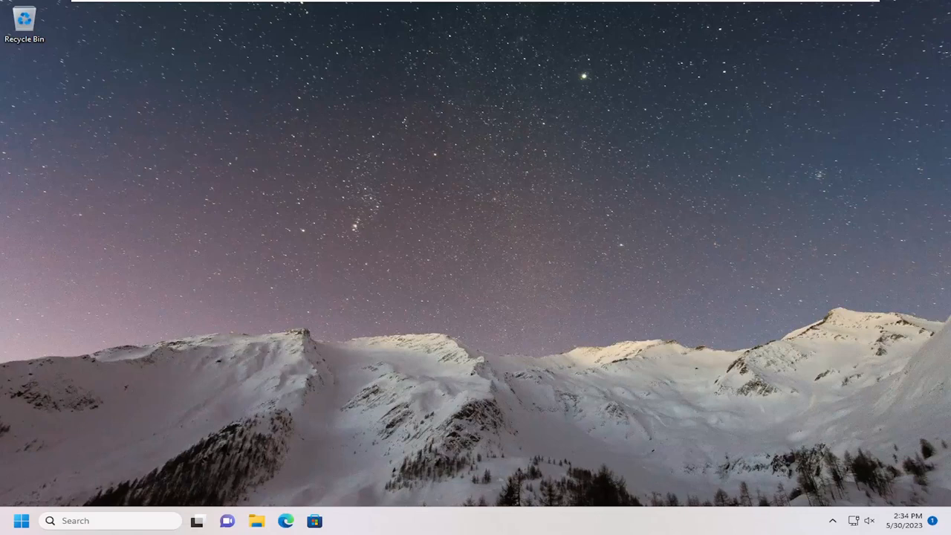
Start a taskbar search for 'disk management'.
click(110, 520)
text(disk management)
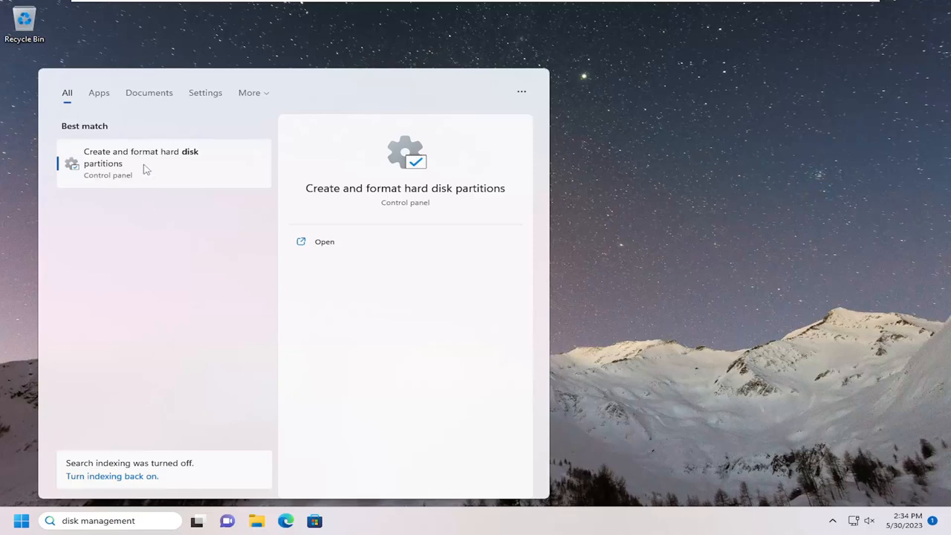
mouse_move(132, 165)
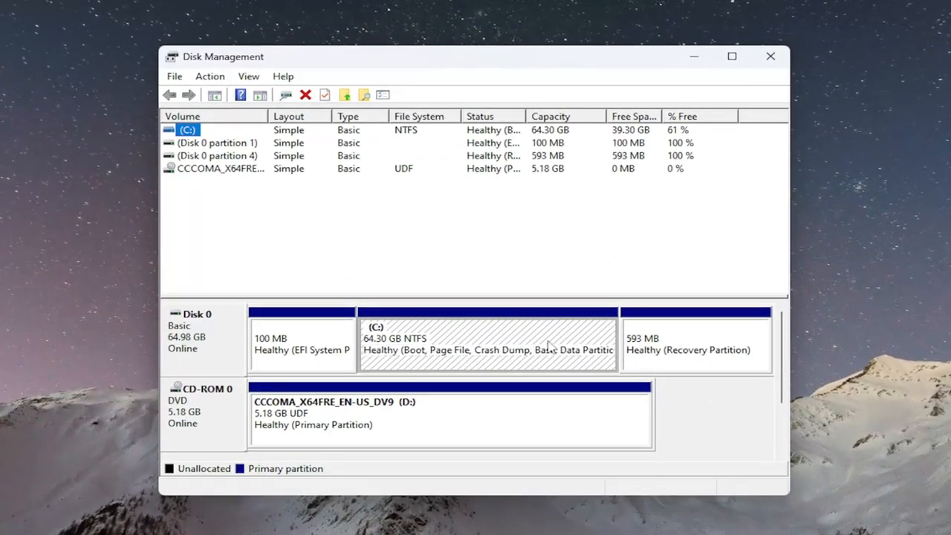
View the C: partition's drive letter and paths dialogs, cancel unchanged, and close Disk Management.
right_click(488, 346)
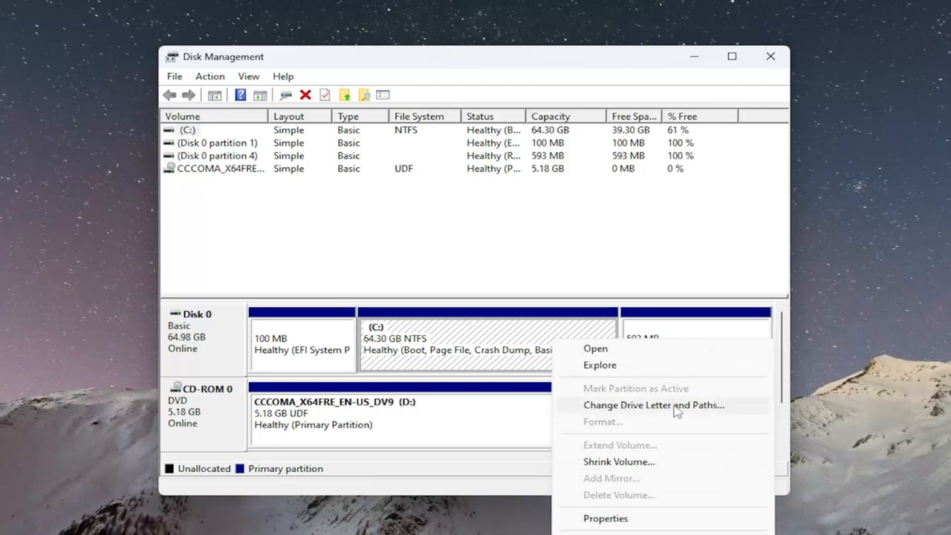
click(653, 405)
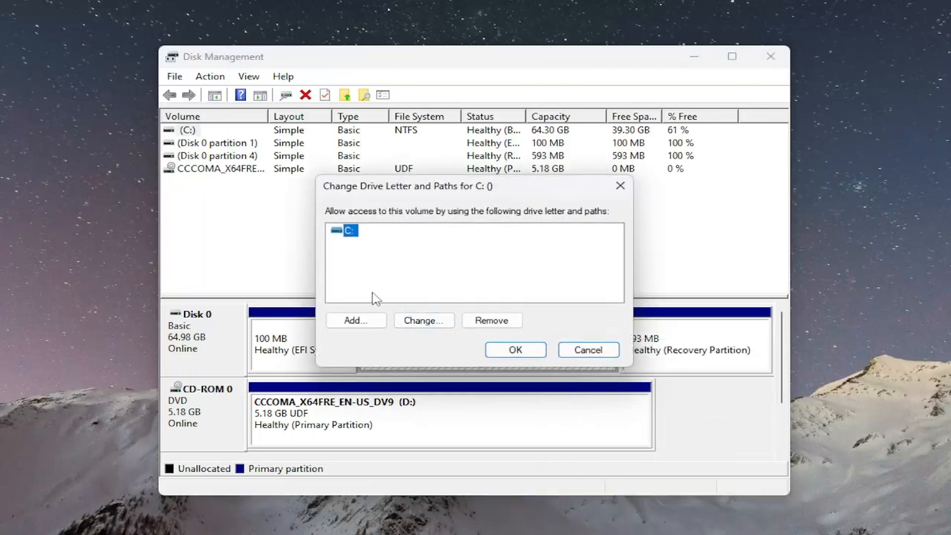
click(424, 321)
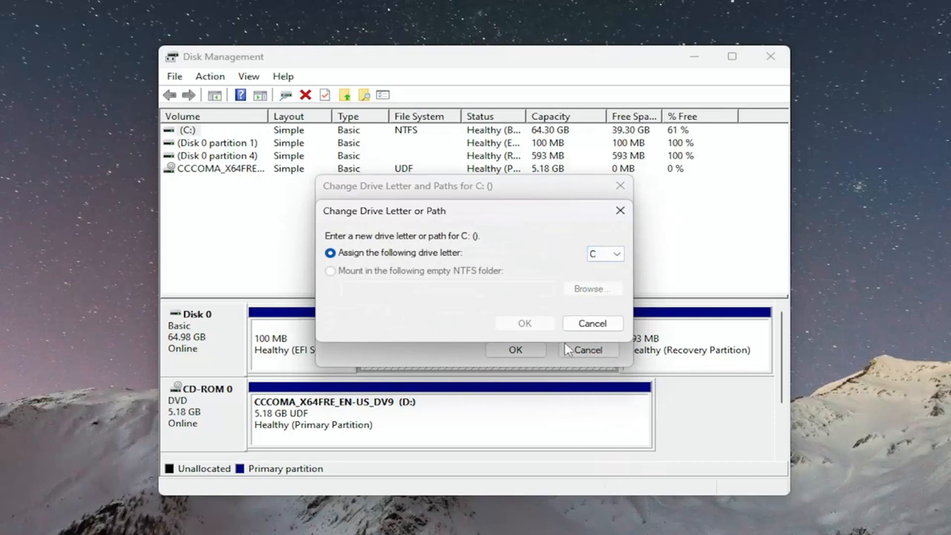
click(592, 323)
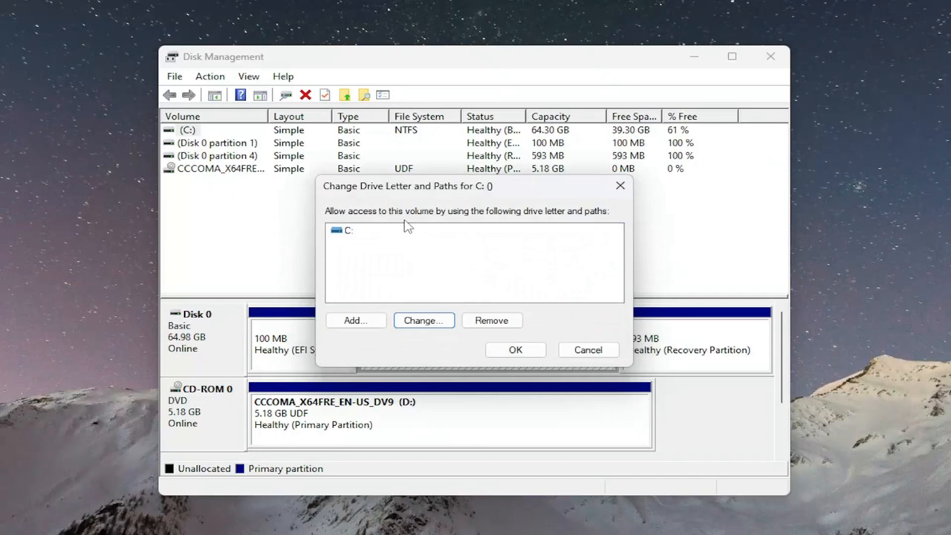
mouse_move(348, 275)
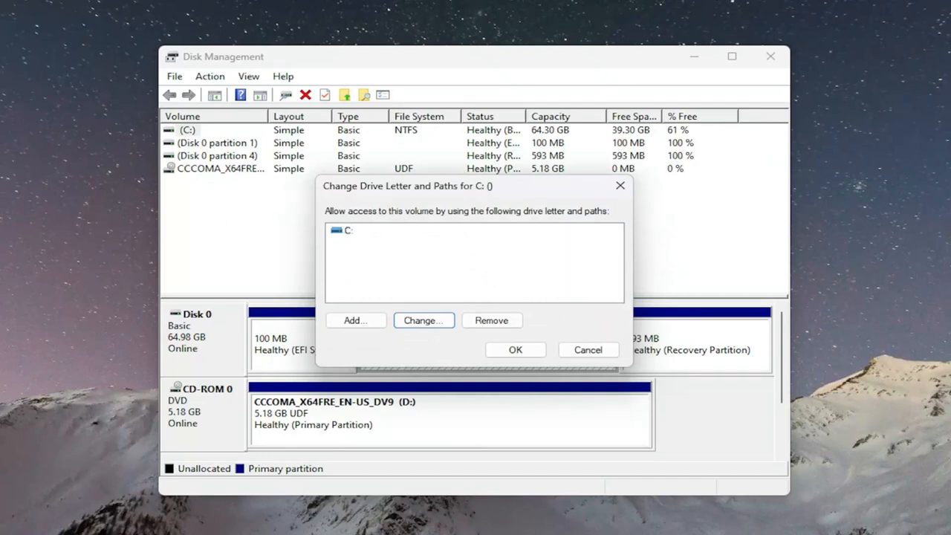
mouse_move(350, 240)
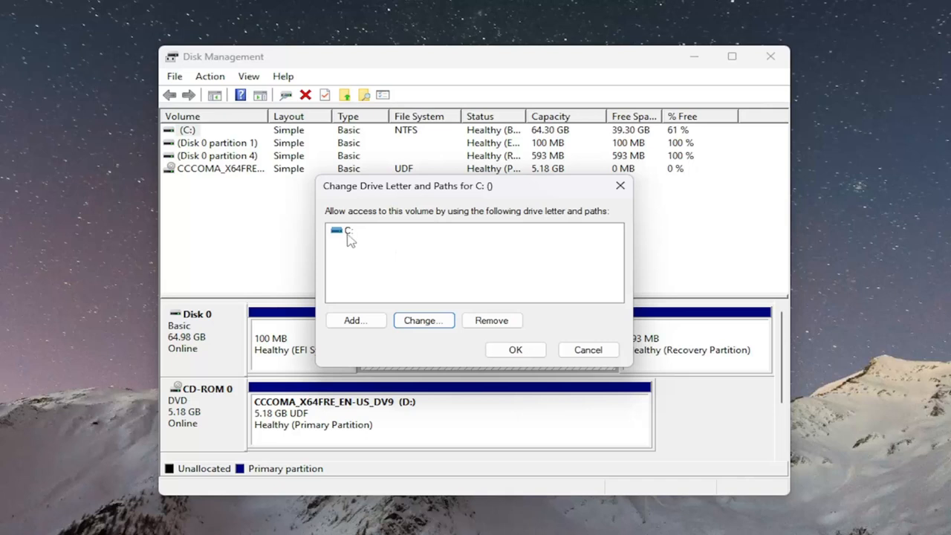
mouse_move(351, 238)
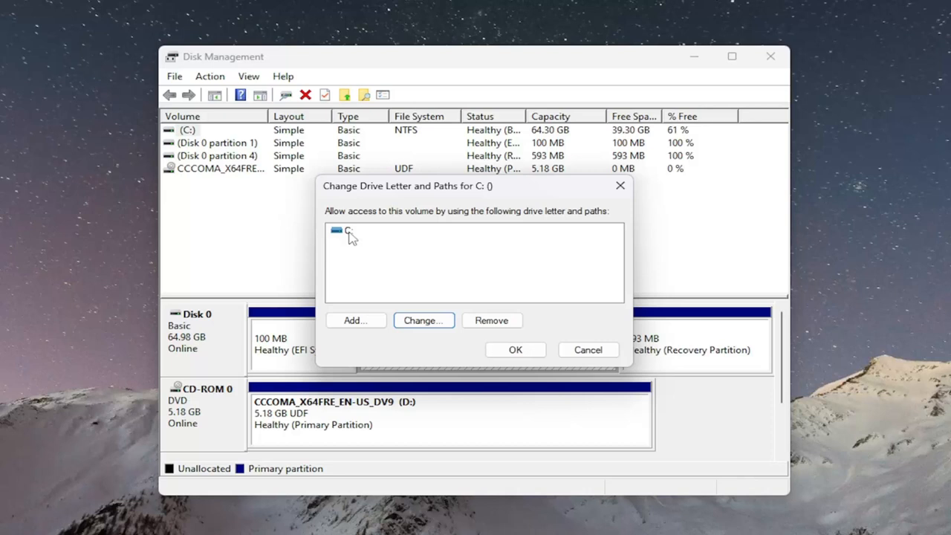
mouse_move(558, 375)
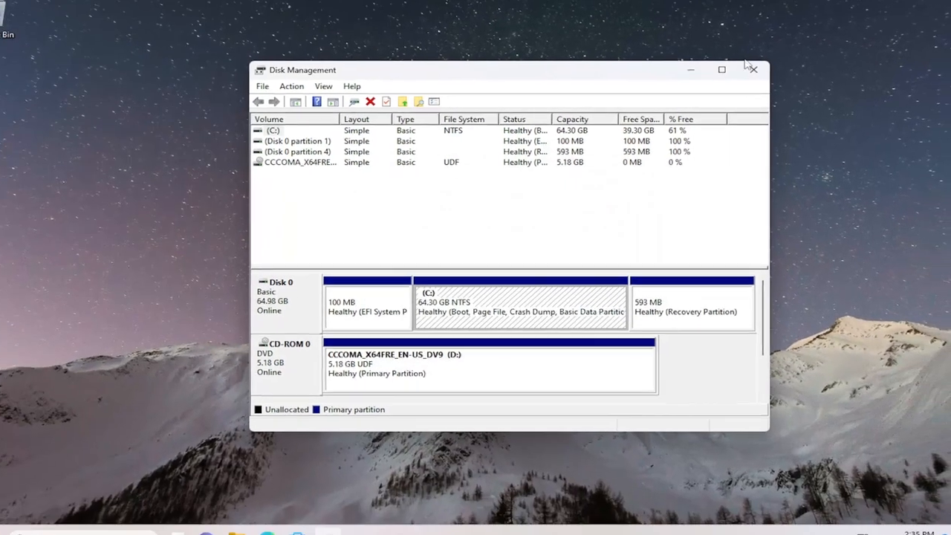
click(751, 69)
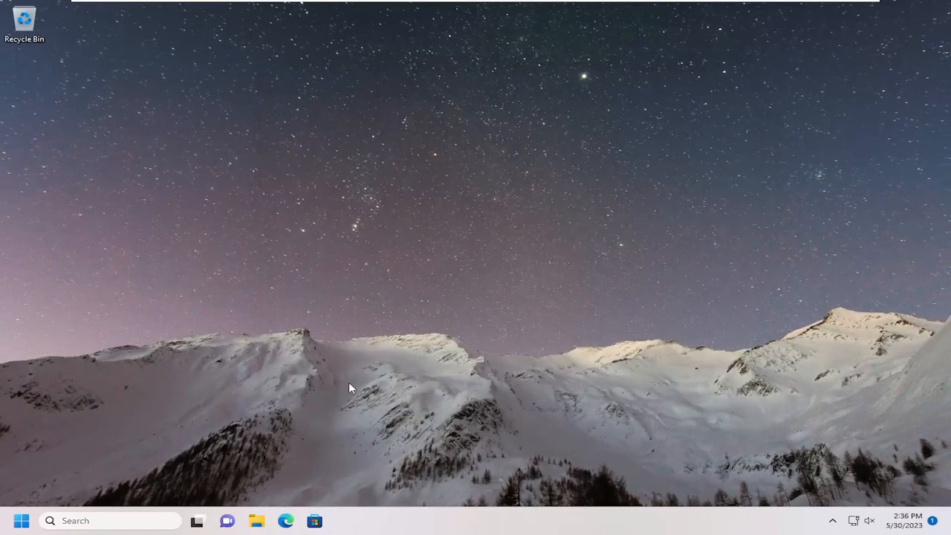
mouse_move(257, 520)
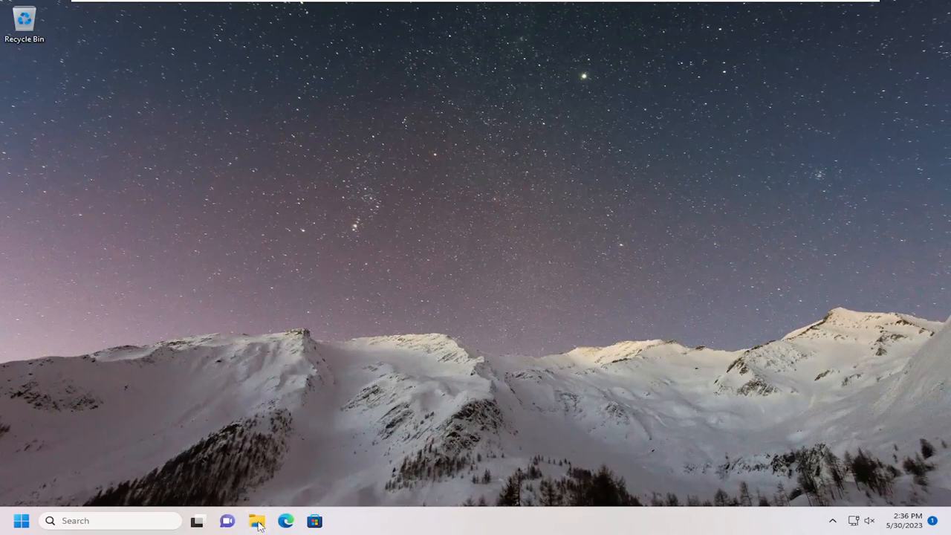
Open This PC in File Explorer and show the Local Disk (C:) context menu.
click(256, 520)
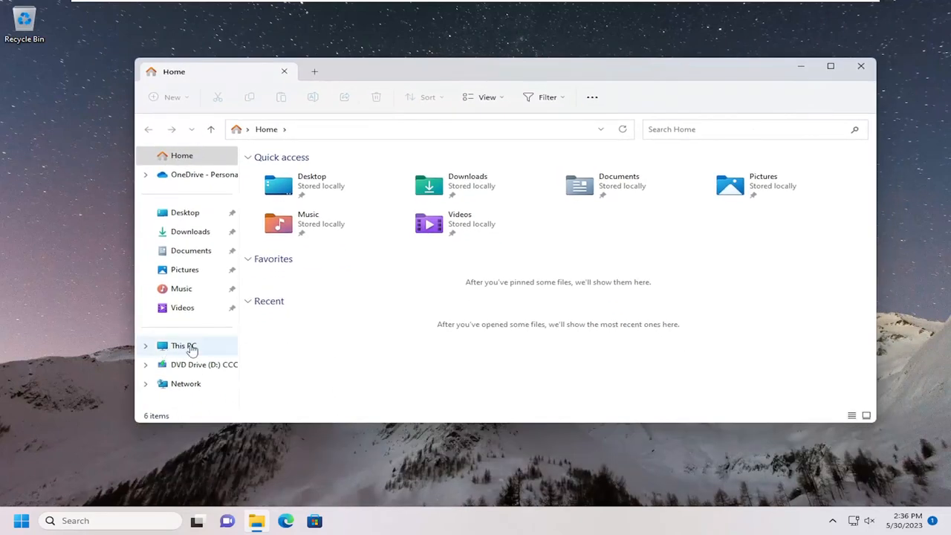
click(184, 345)
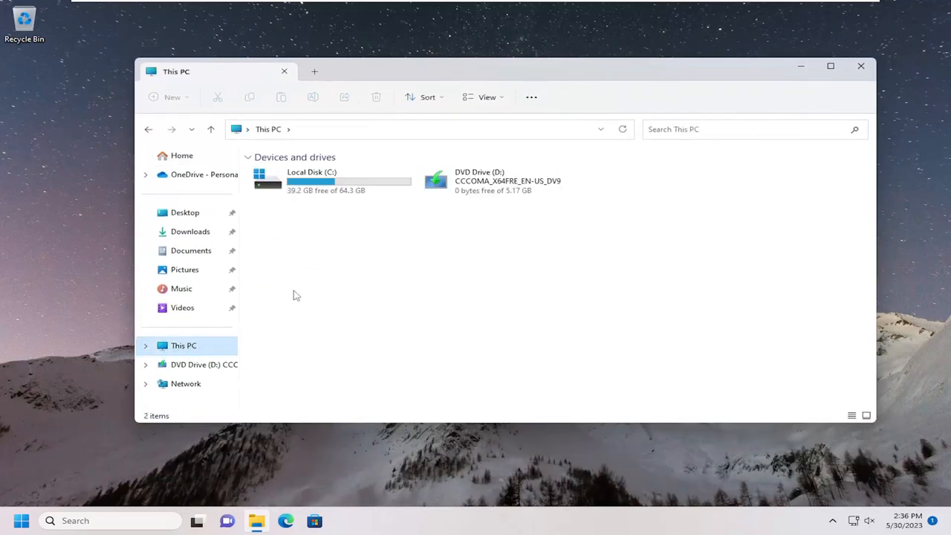
click(330, 181)
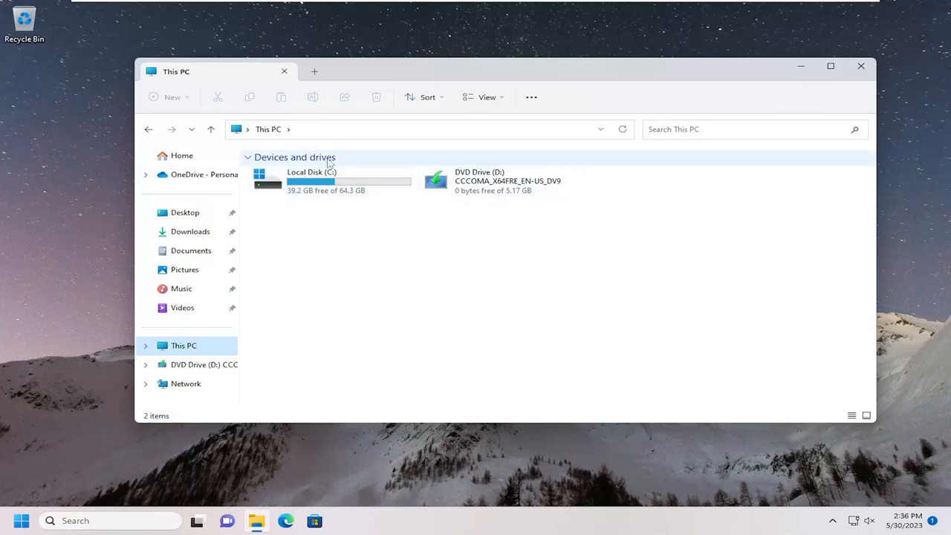
right_click(330, 181)
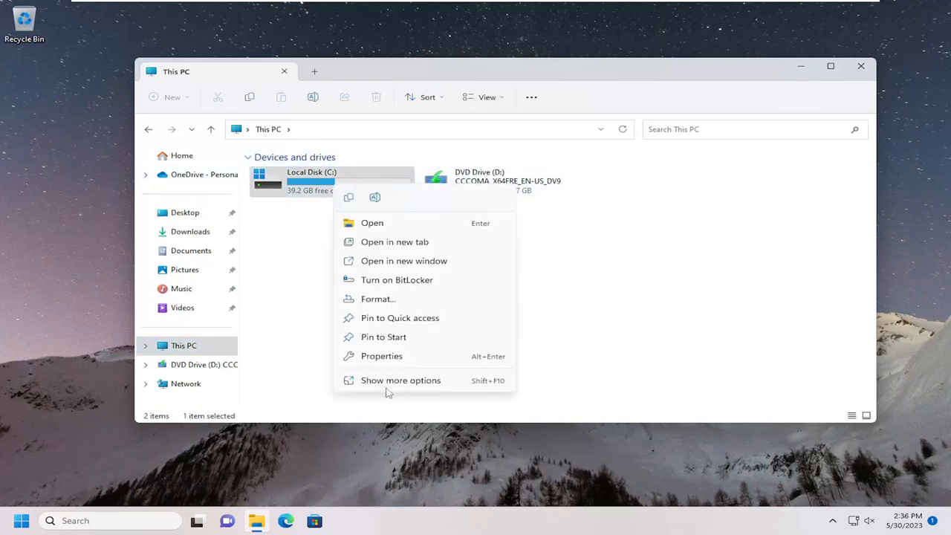
Run the Properties > Tools error check on Local Disk (C:), then close File Explorer.
click(381, 355)
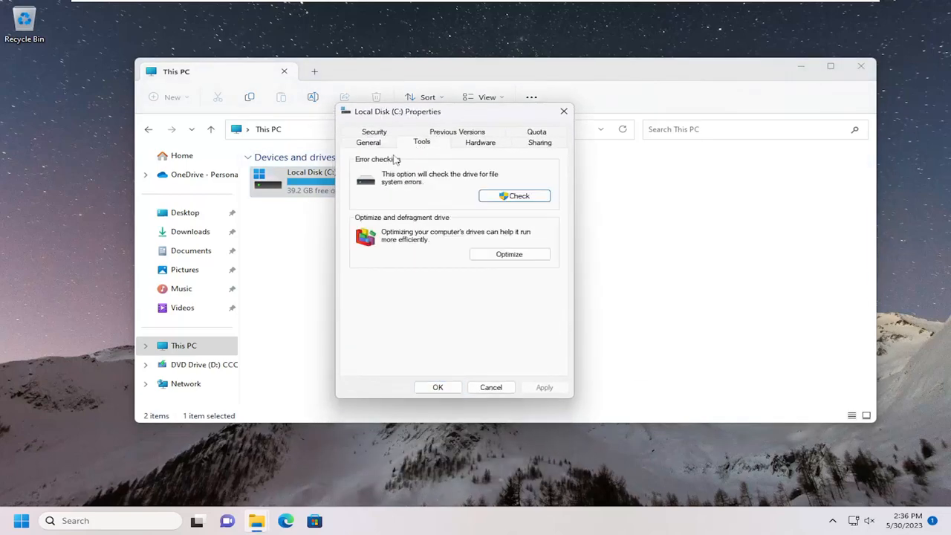
mouse_move(457, 184)
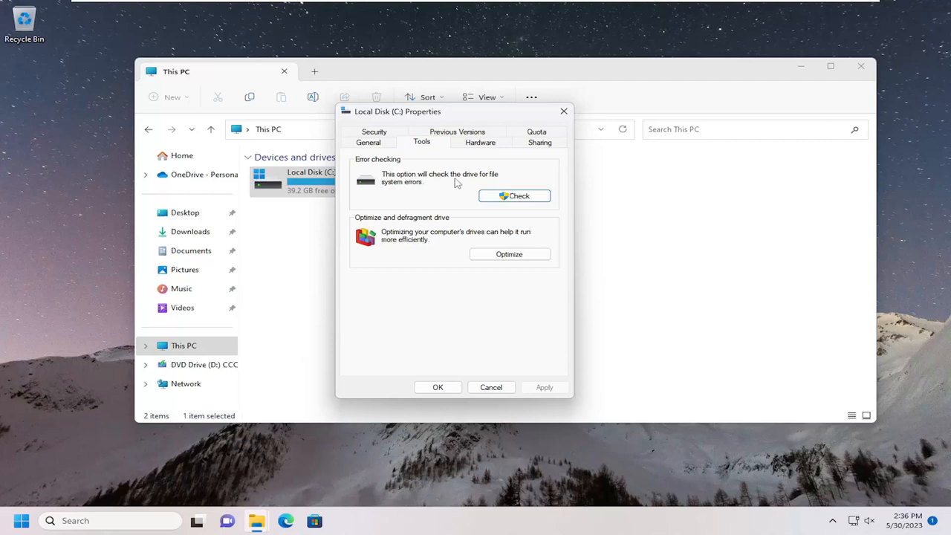
mouse_move(498, 195)
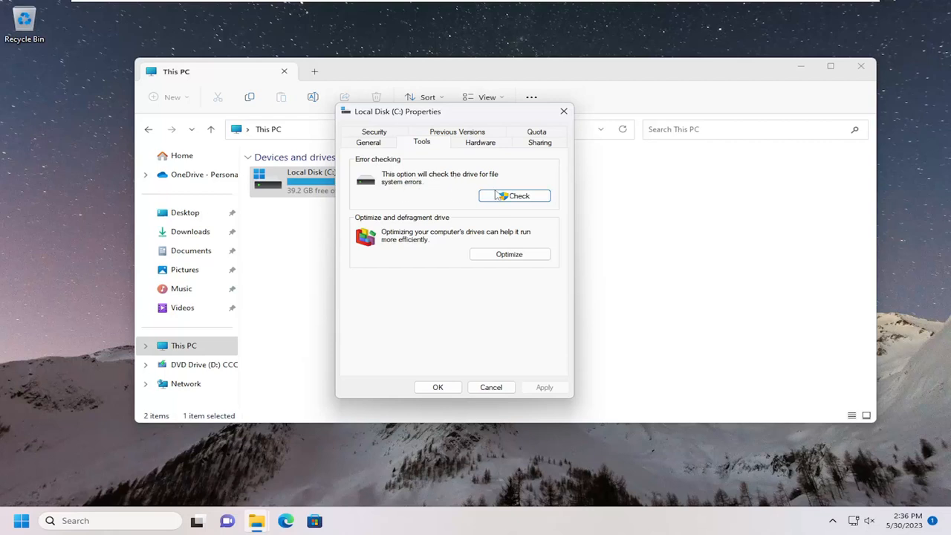
click(514, 195)
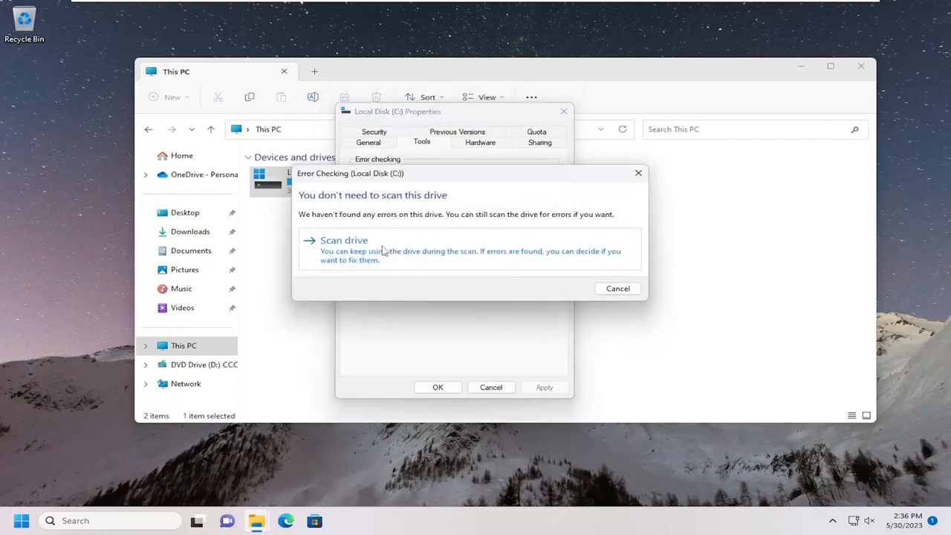
click(344, 240)
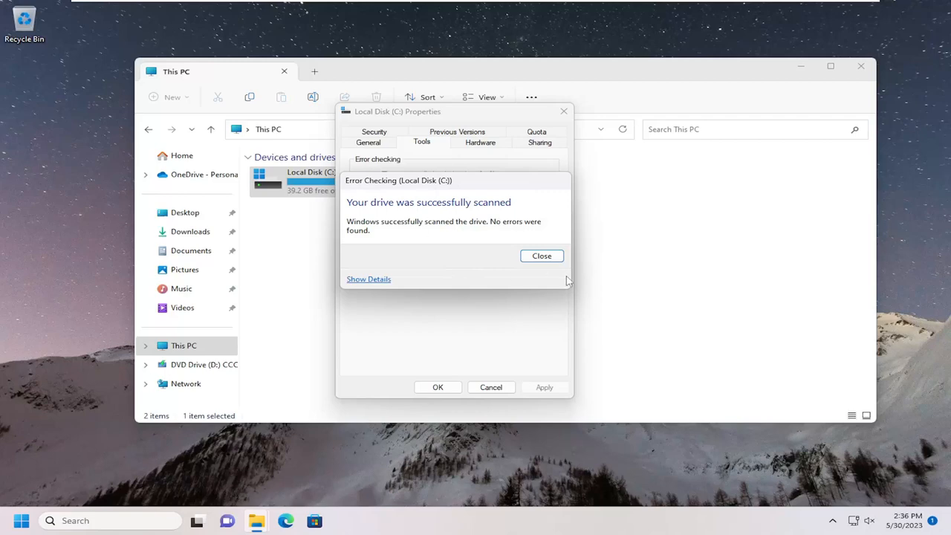
click(541, 256)
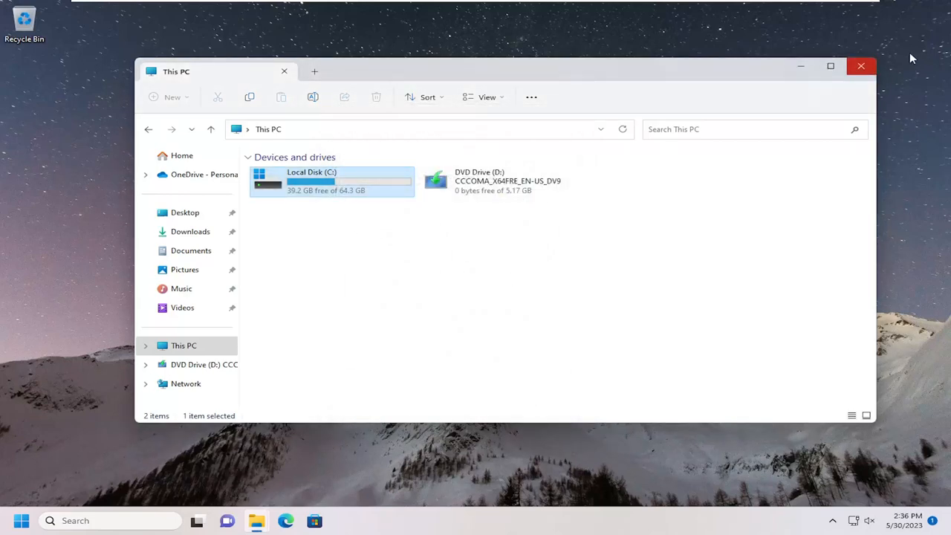
click(862, 66)
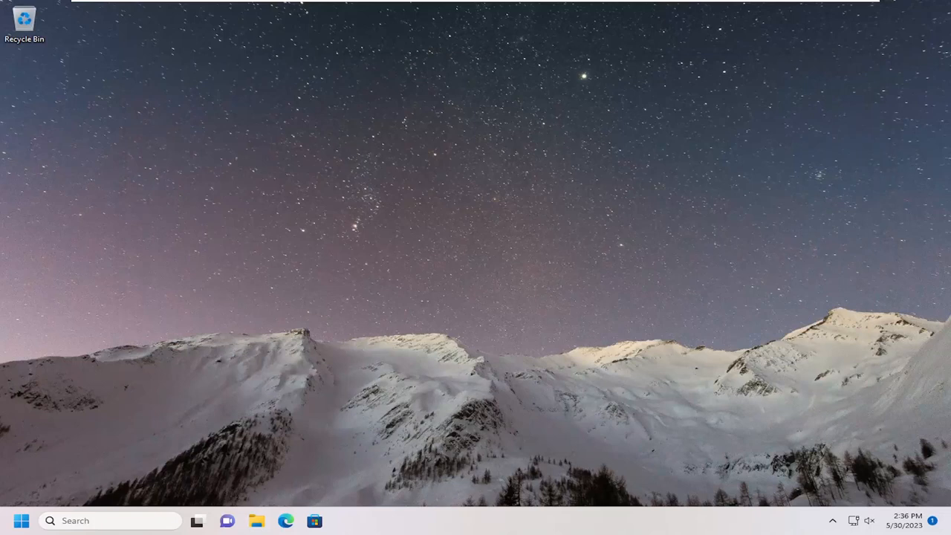